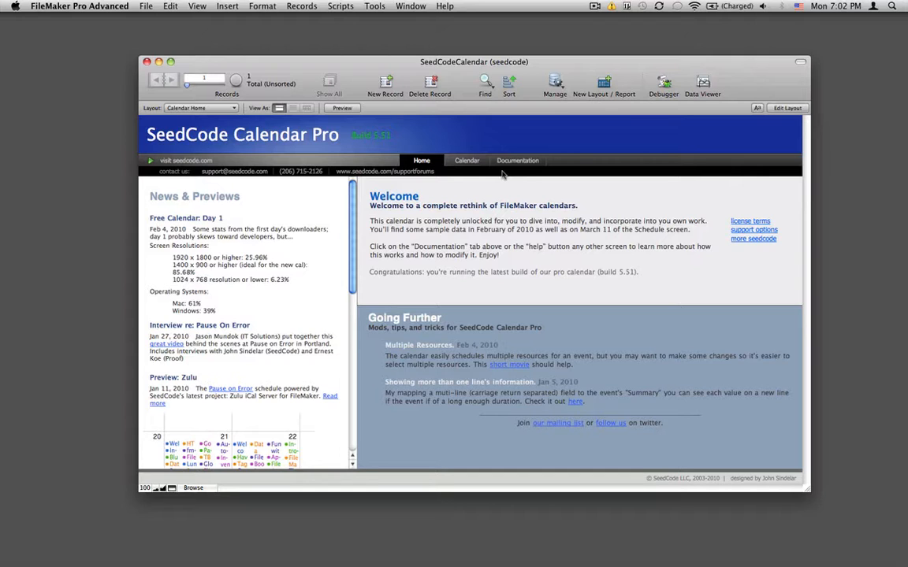
pyautogui.moveTo(493, 202)
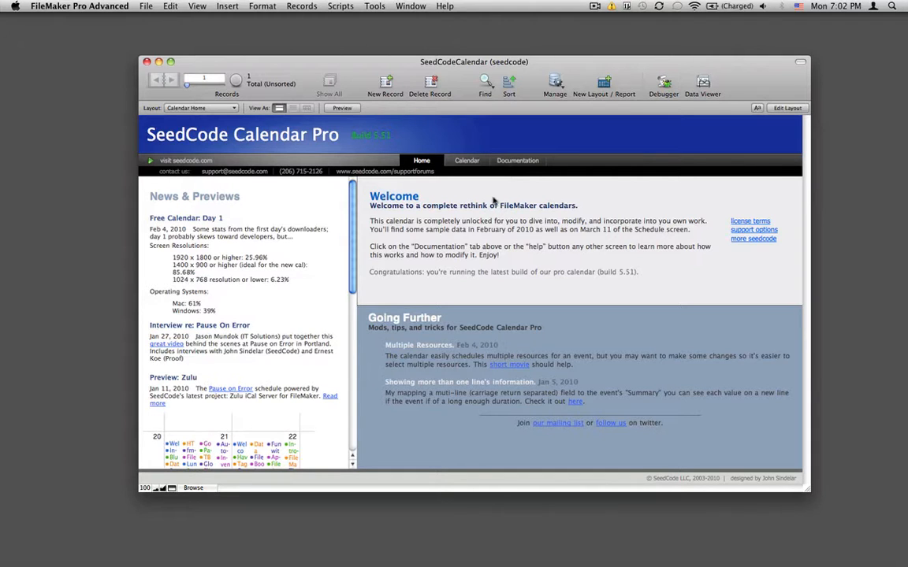
pyautogui.moveTo(489, 191)
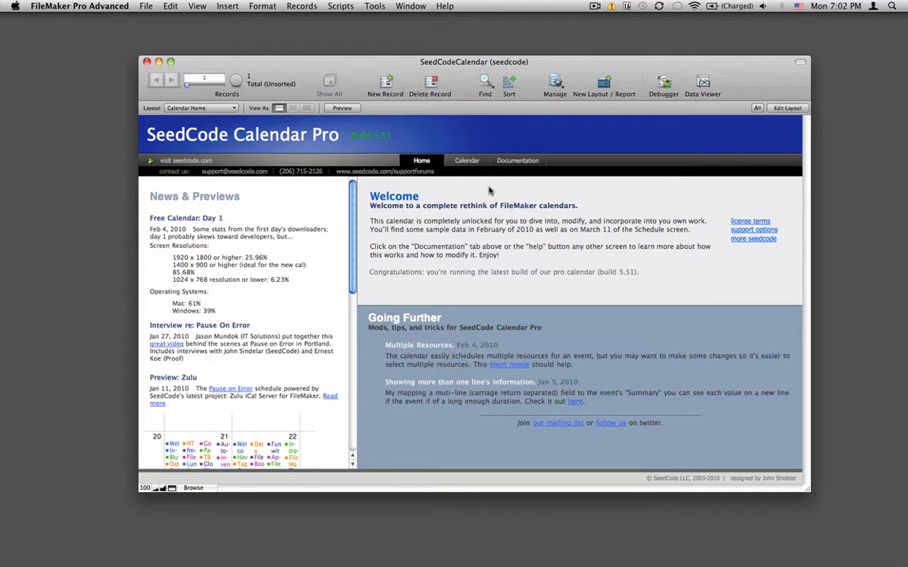
pyautogui.moveTo(479, 171)
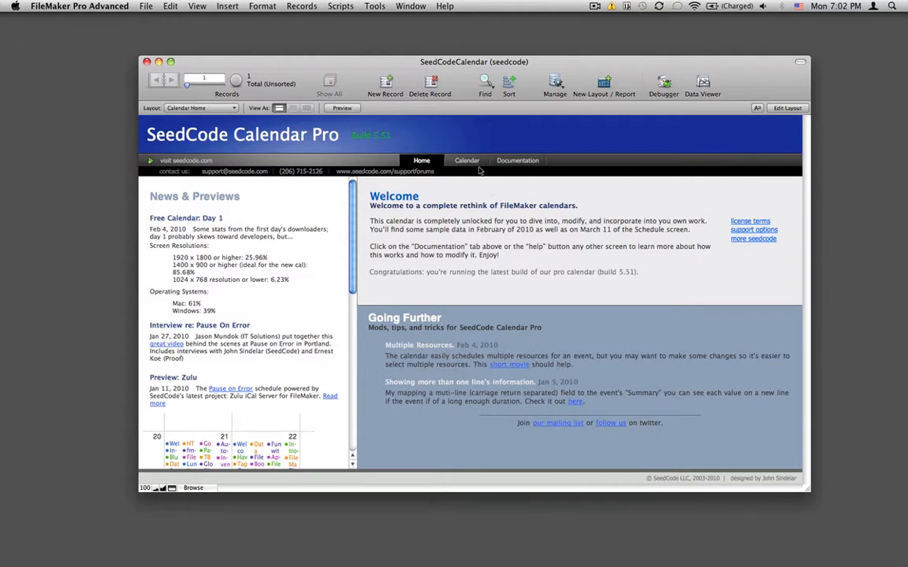
pyautogui.click(467, 160)
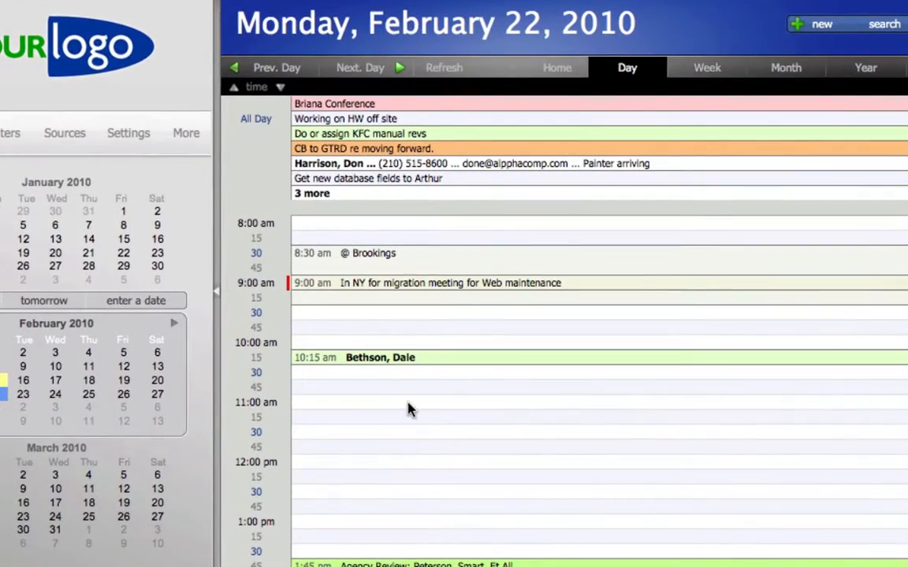
pyautogui.moveTo(423, 371)
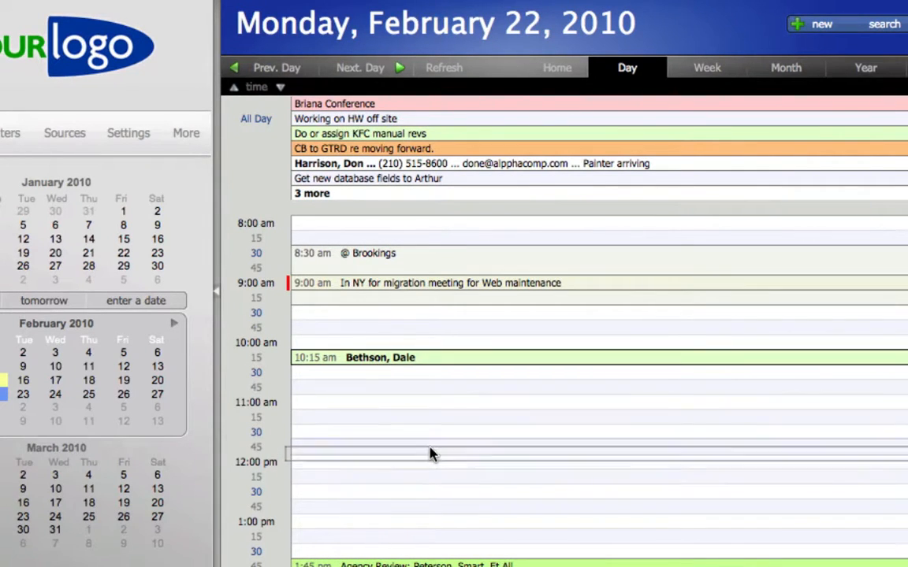
pyautogui.moveTo(438, 415)
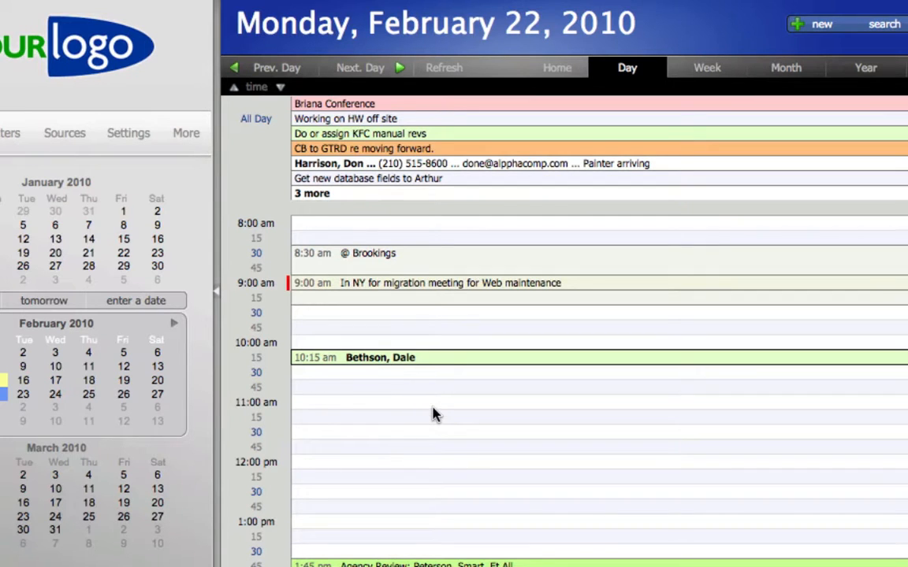
pyautogui.click(379, 357)
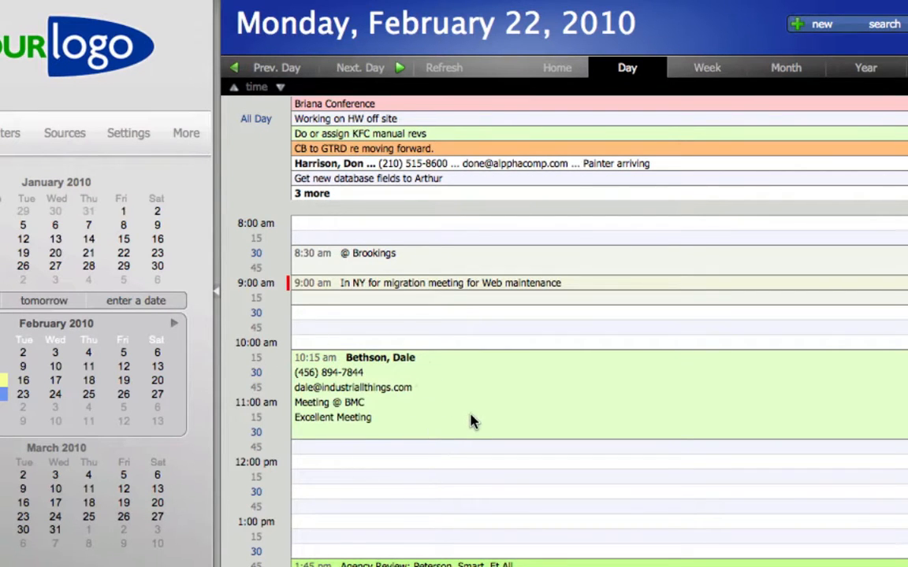
pyautogui.moveTo(473, 421)
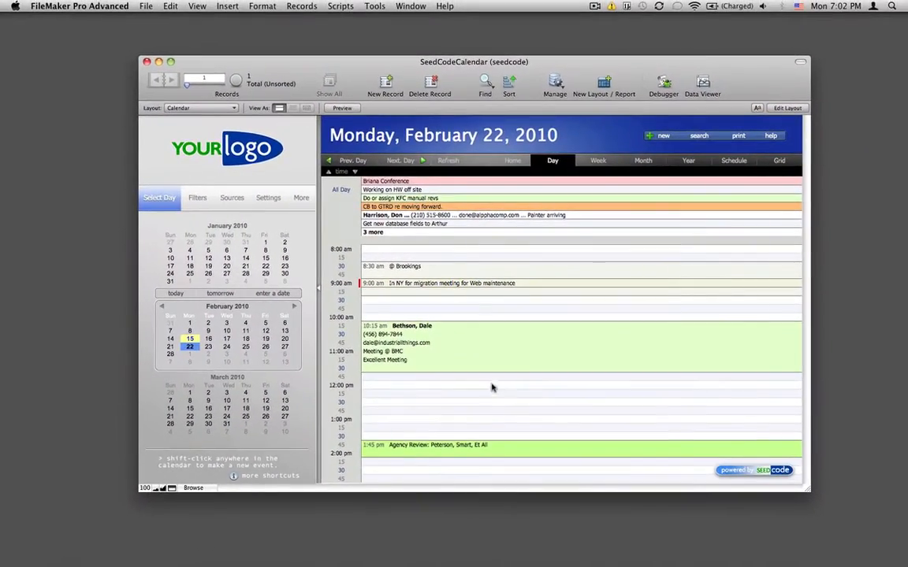
pyautogui.moveTo(415, 413)
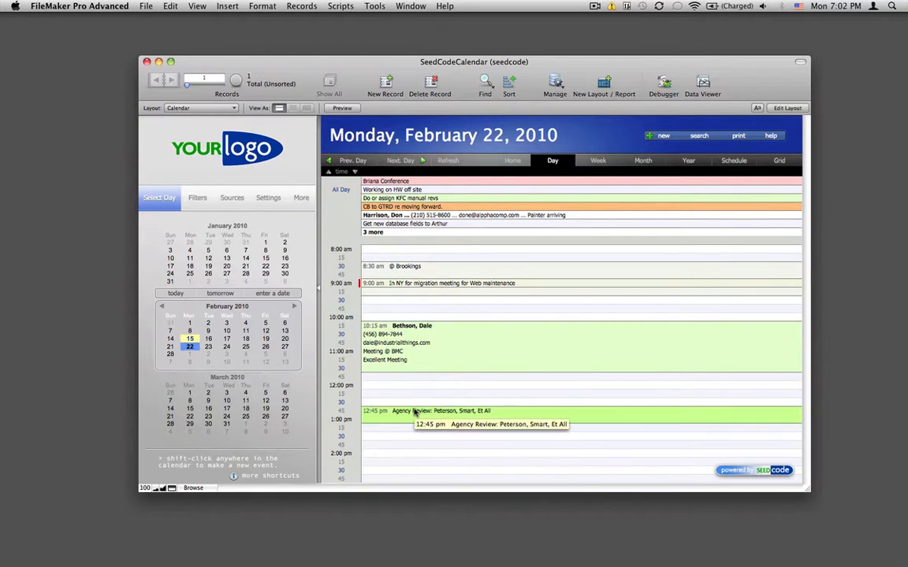
pyautogui.moveTo(383, 457)
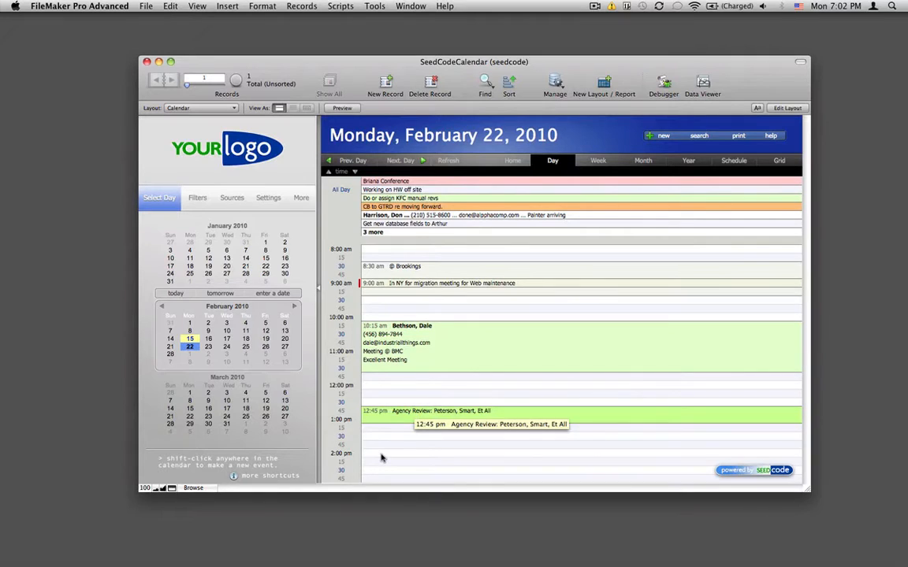
pyautogui.moveTo(272, 208)
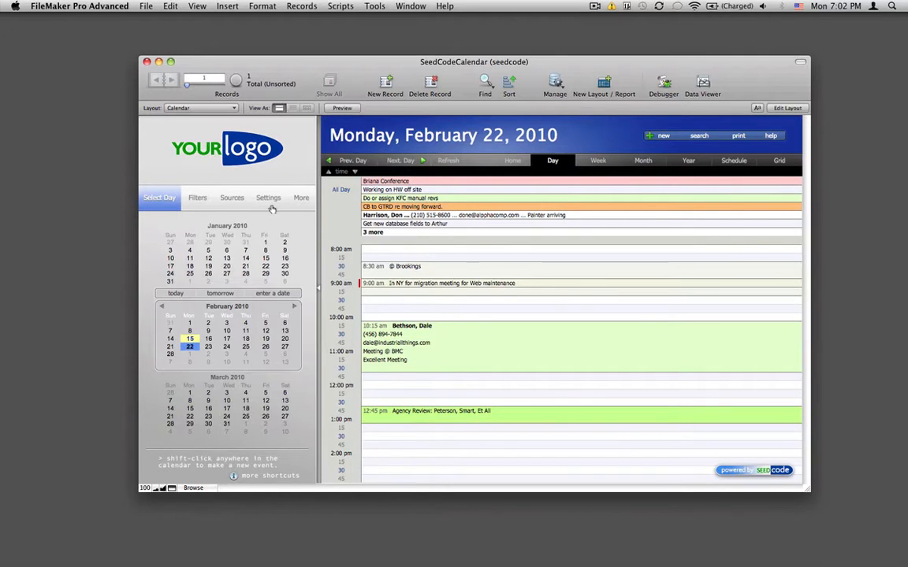
# - Show the calendar Settings sidebar with simple day and week layout left off
pyautogui.click(268, 198)
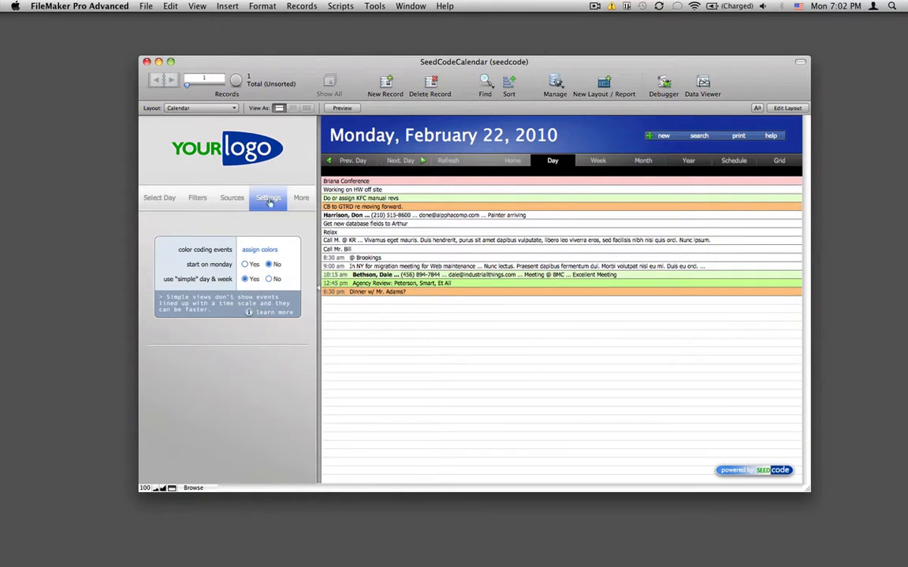
pyautogui.moveTo(435, 210)
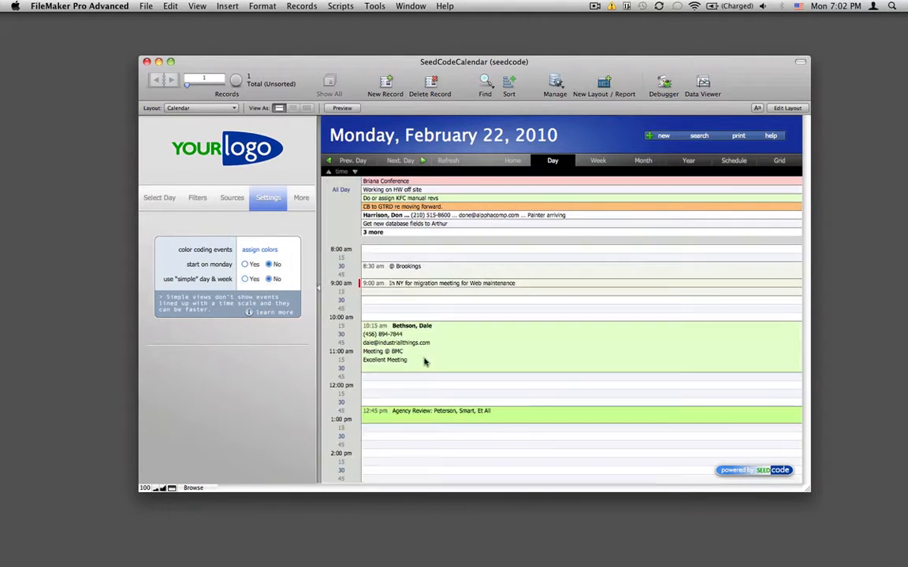
pyautogui.moveTo(438, 402)
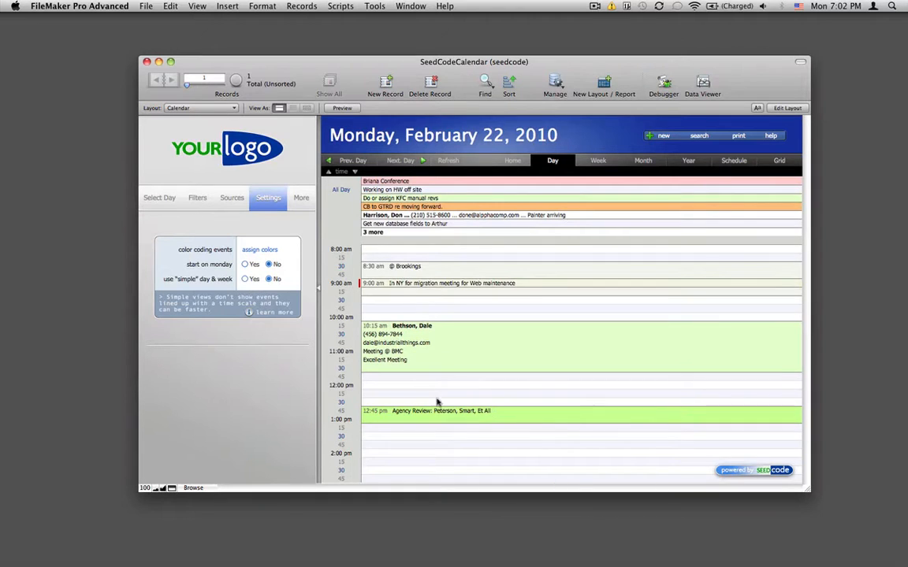
pyautogui.moveTo(173, 227)
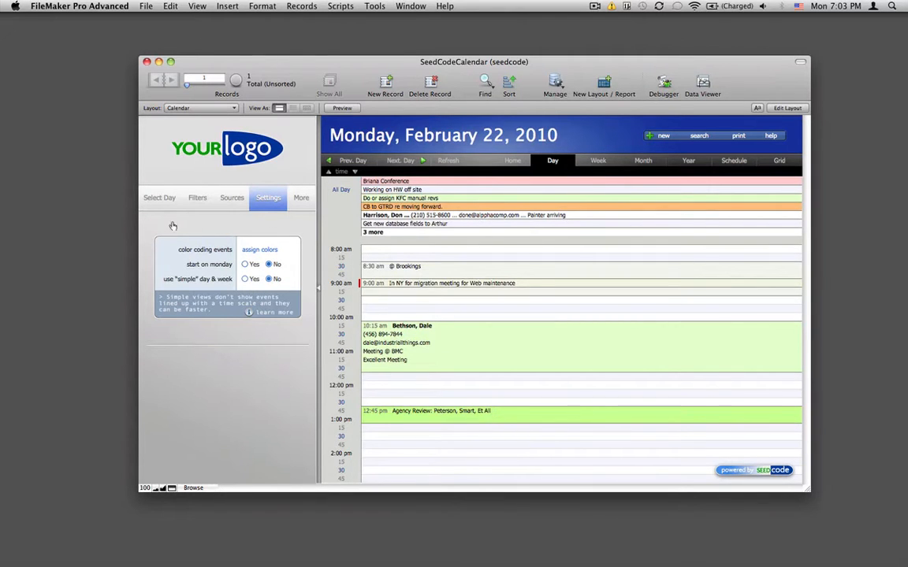
# - Switch the calendar to the Week view as a timed grid
pyautogui.click(598, 160)
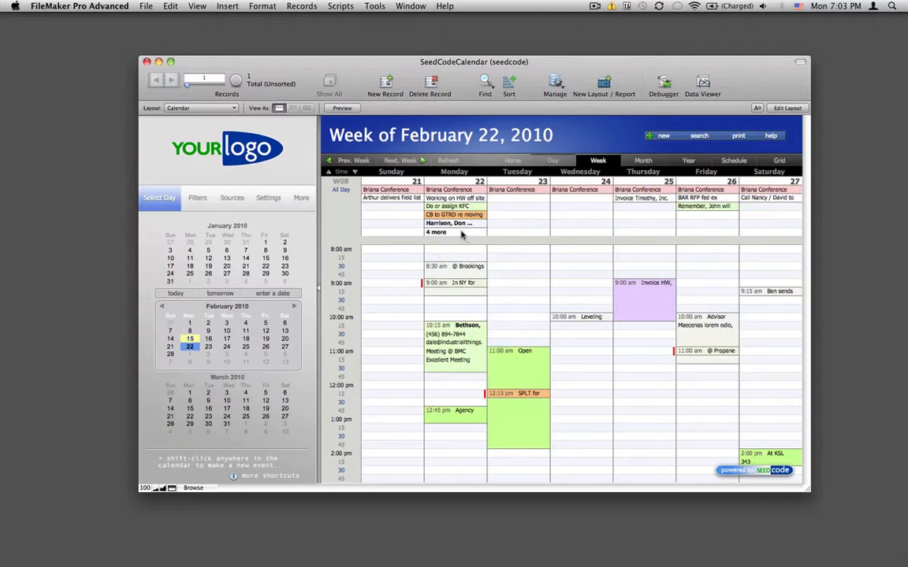
pyautogui.moveTo(439, 245)
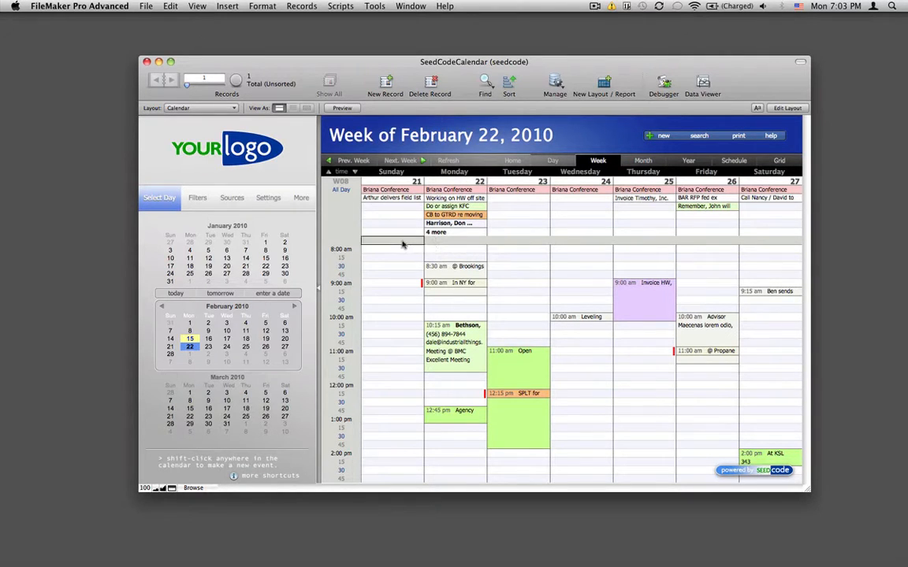
pyautogui.moveTo(400, 282)
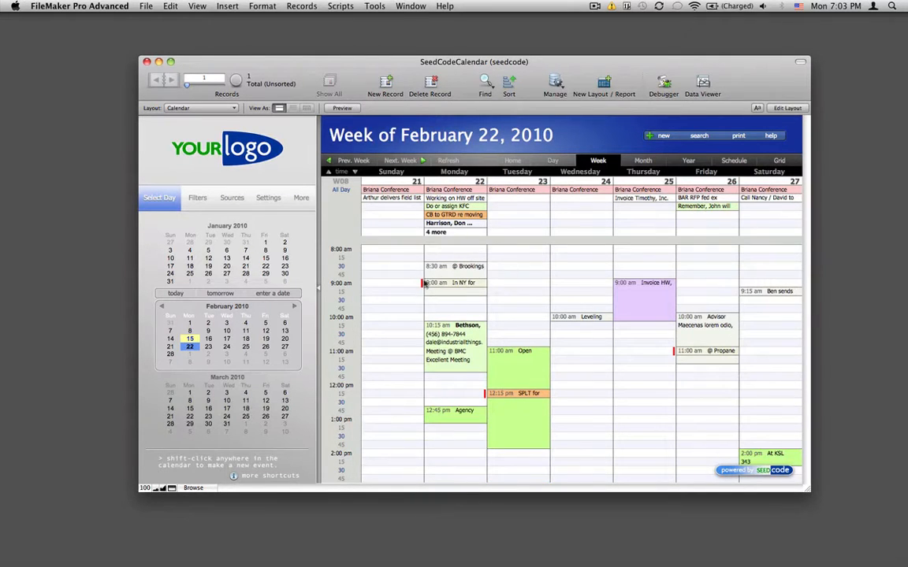
pyautogui.moveTo(467, 284)
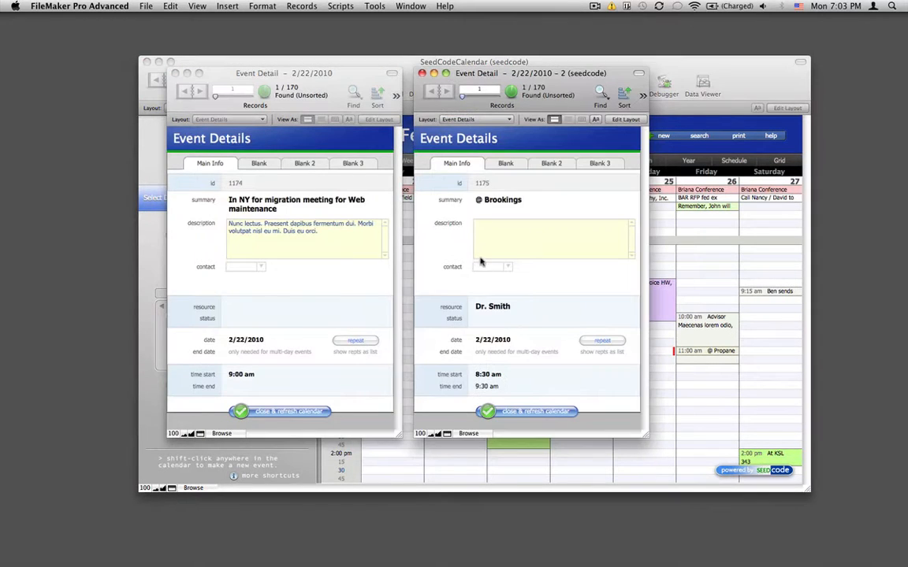
pyautogui.moveTo(566, 207)
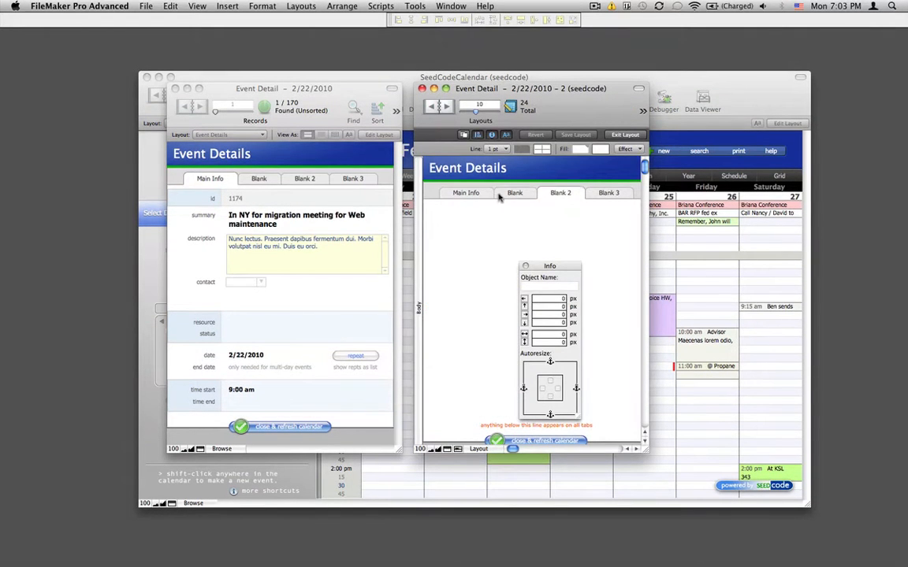
# - Open an event's details, then close them to refresh the week
pyautogui.click(465, 192)
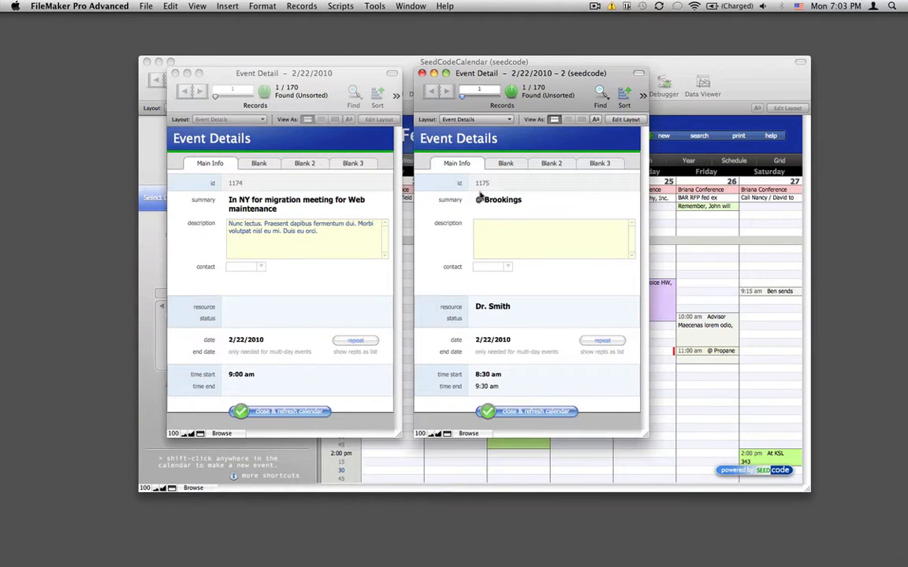
pyautogui.click(526, 411)
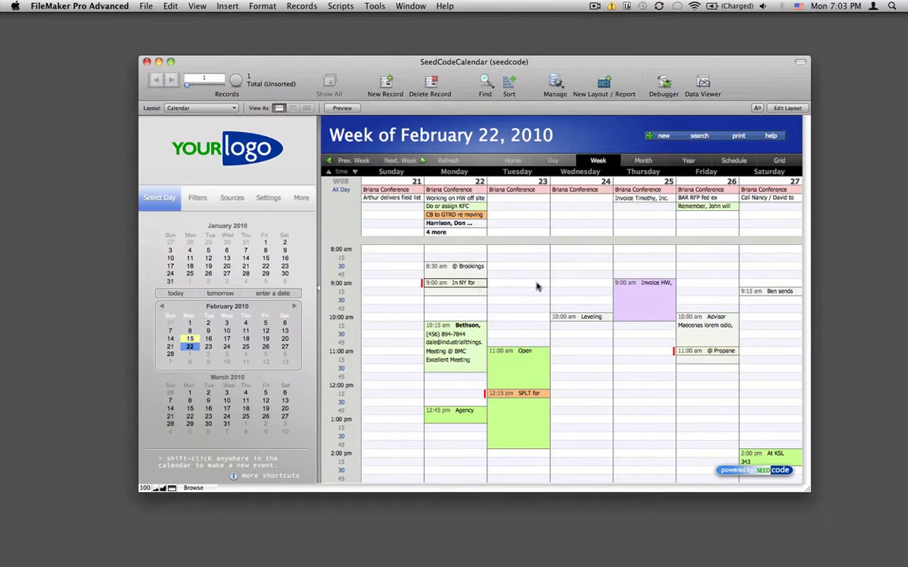
pyautogui.moveTo(439, 283)
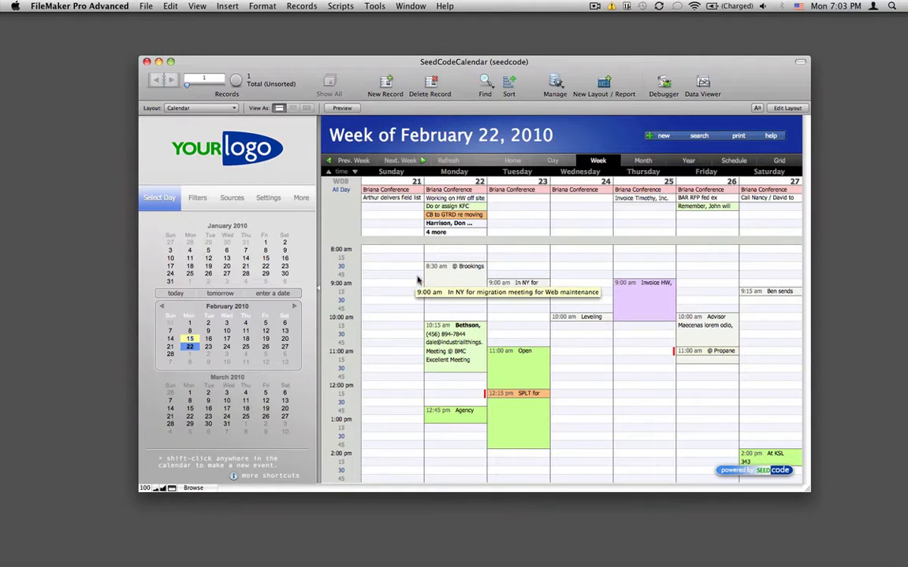
pyautogui.moveTo(467, 380)
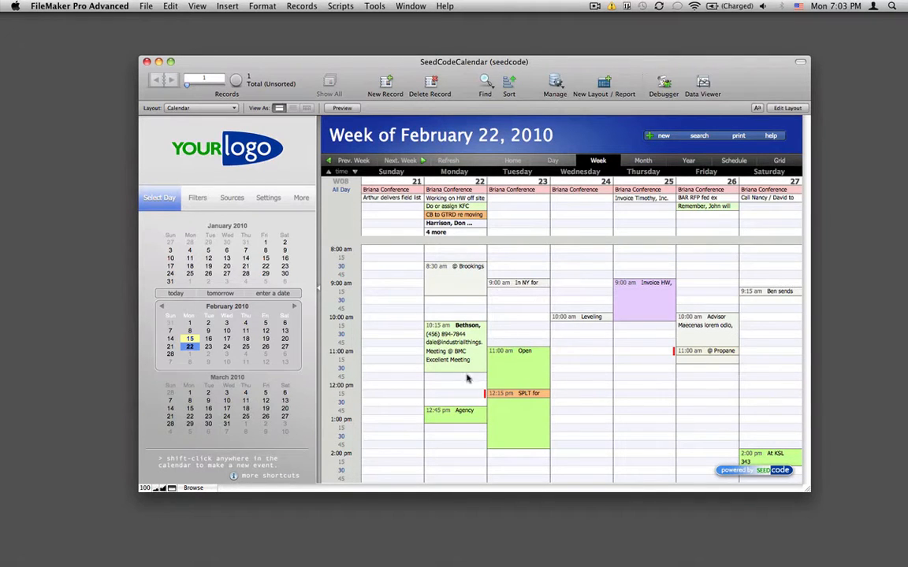
pyautogui.click(447, 343)
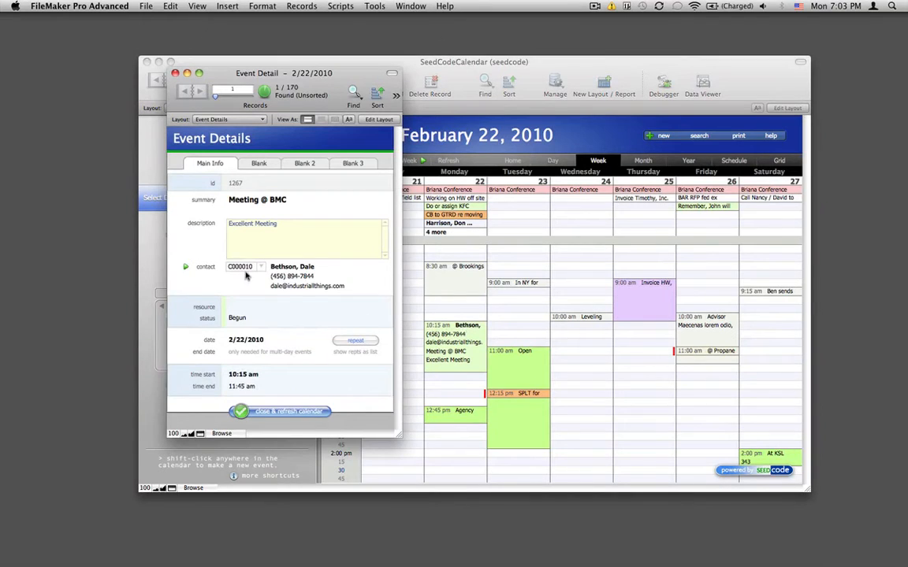
pyautogui.moveTo(207, 289)
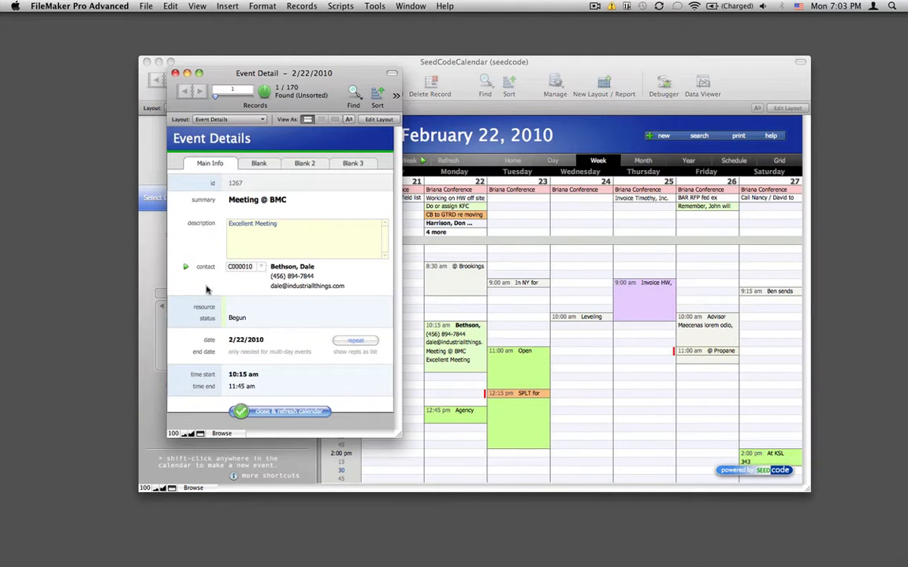
pyautogui.click(260, 266)
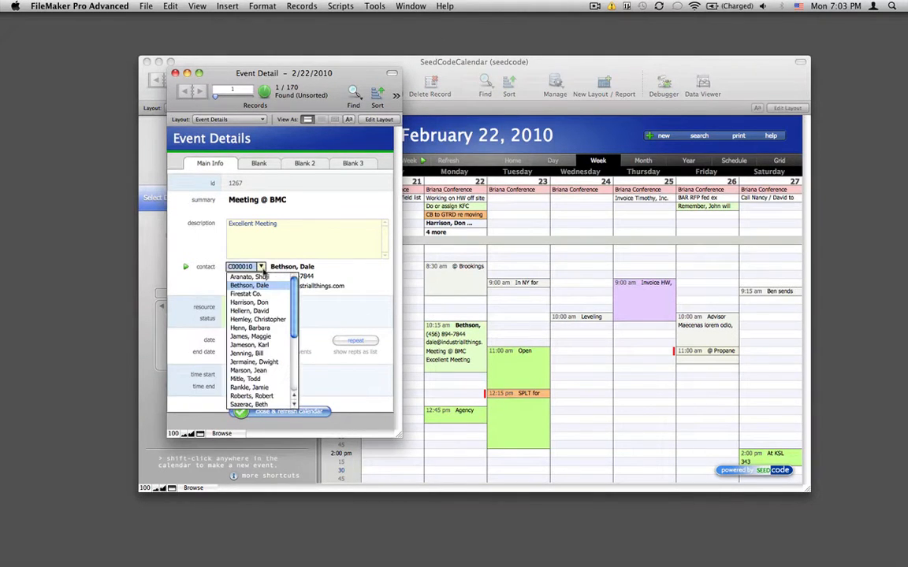
pyautogui.click(261, 284)
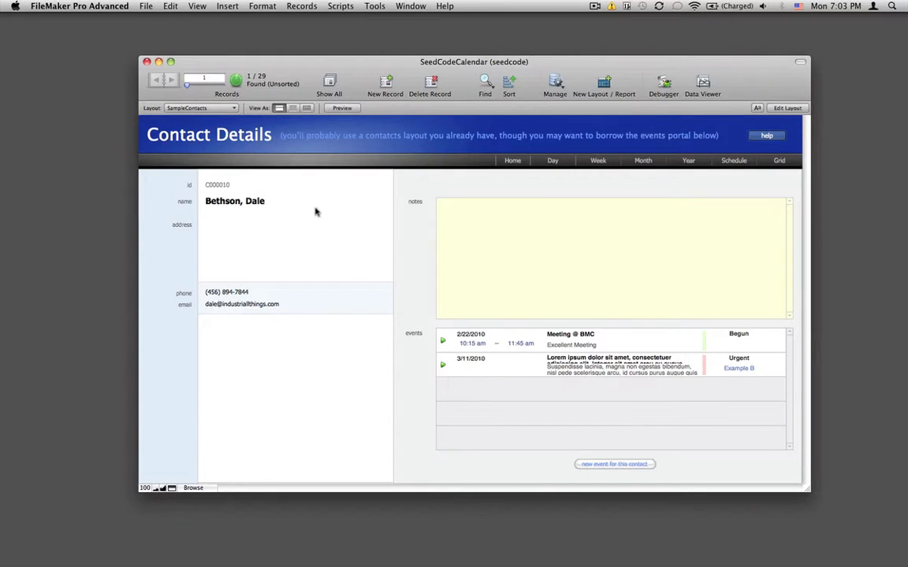
pyautogui.moveTo(658, 186)
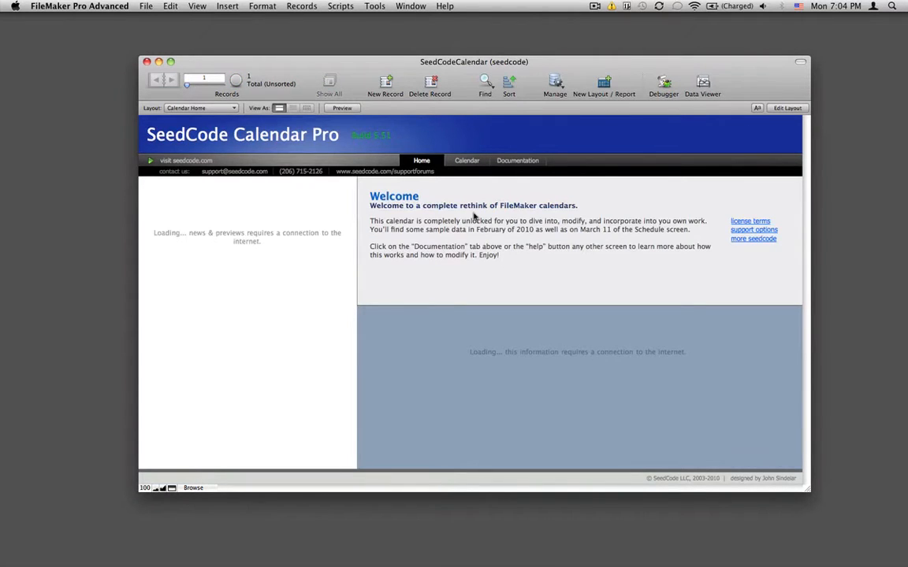
# - Filter the calendar by Waiting and Late status and switch to month view
pyautogui.click(467, 160)
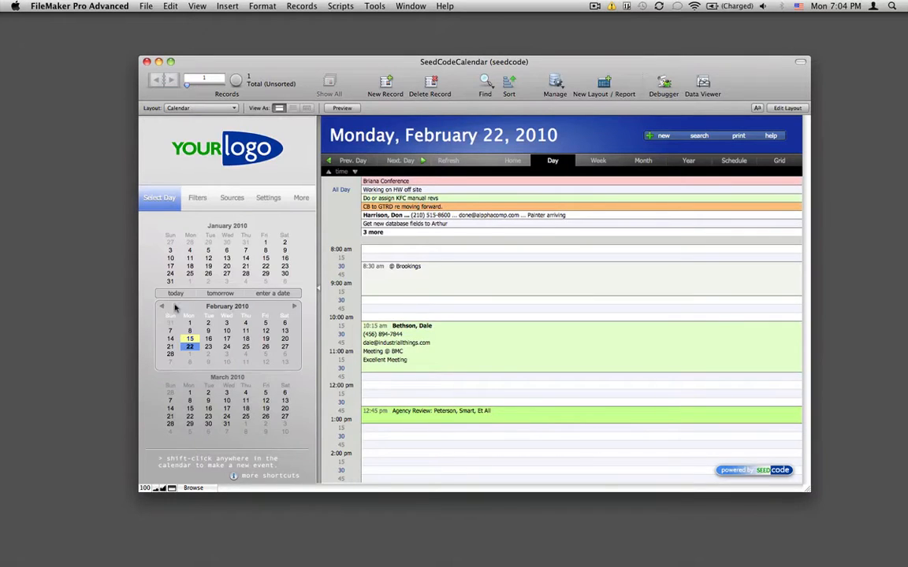
pyautogui.click(197, 198)
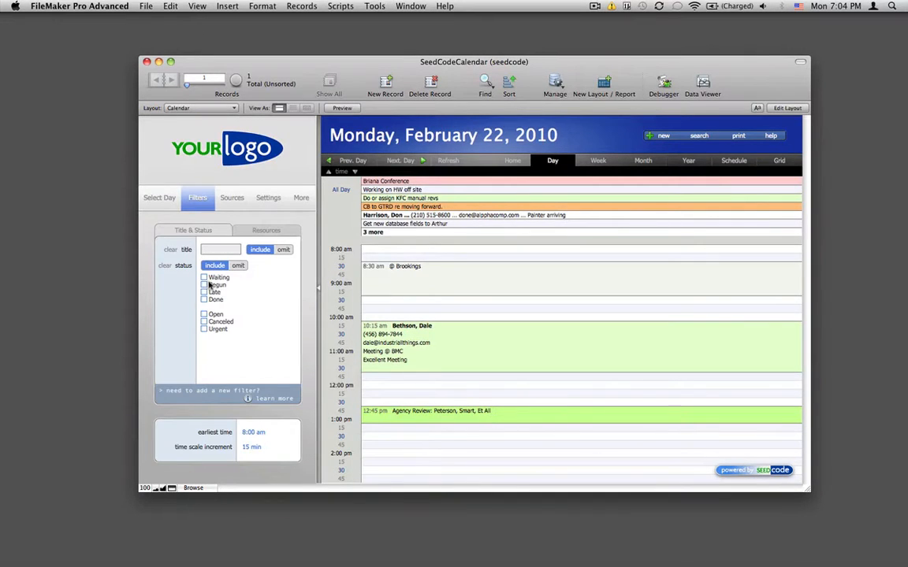
pyautogui.click(204, 277)
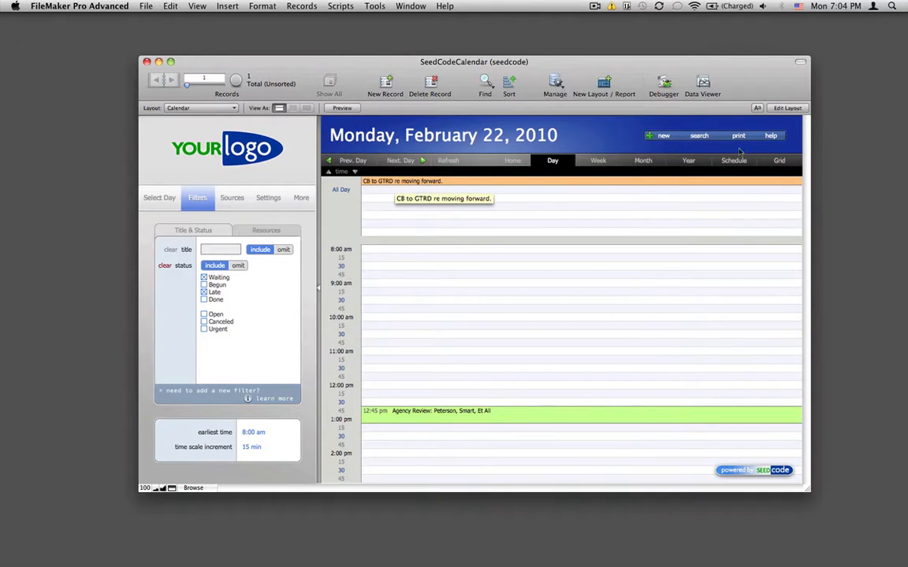
pyautogui.click(643, 160)
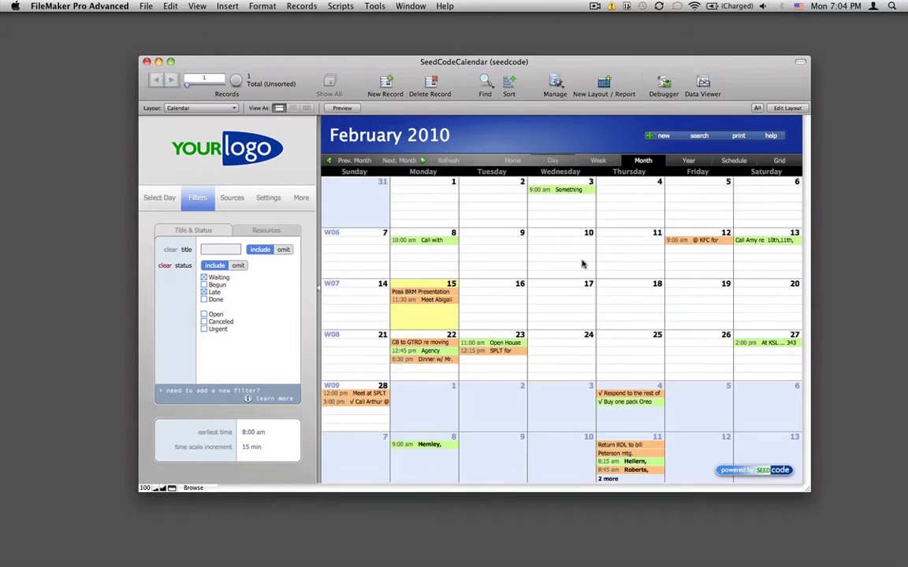
pyautogui.moveTo(248, 272)
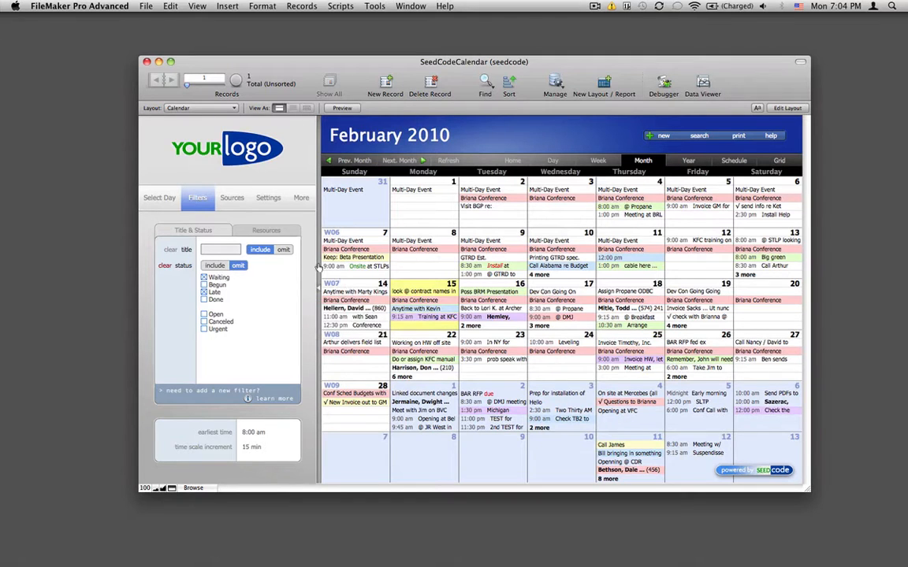
# - Clear the status filter so all February 2010 events show
pyautogui.click(201, 108)
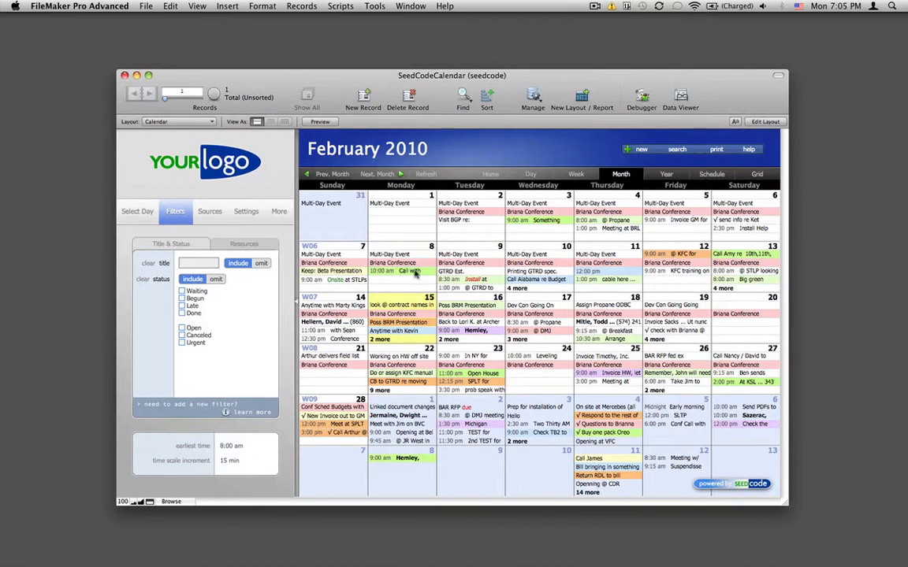
pyautogui.moveTo(607, 475)
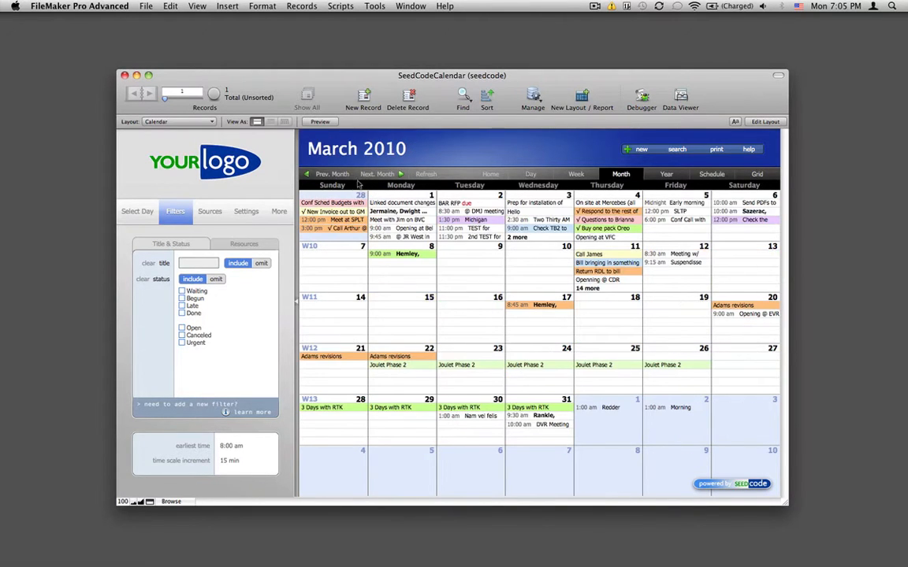
pyautogui.moveTo(138, 221)
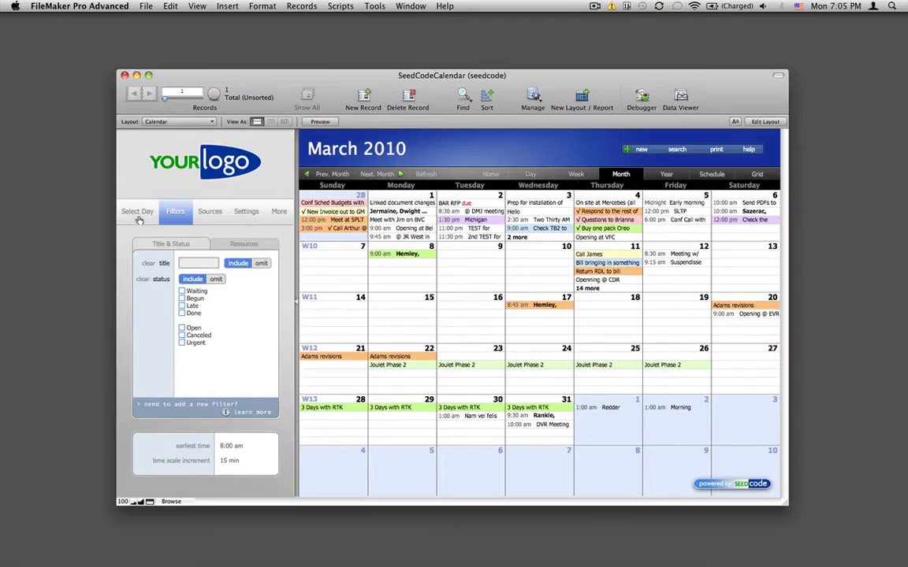
# - Show the Select Day date-picking calendars on the month view
pyautogui.click(332, 174)
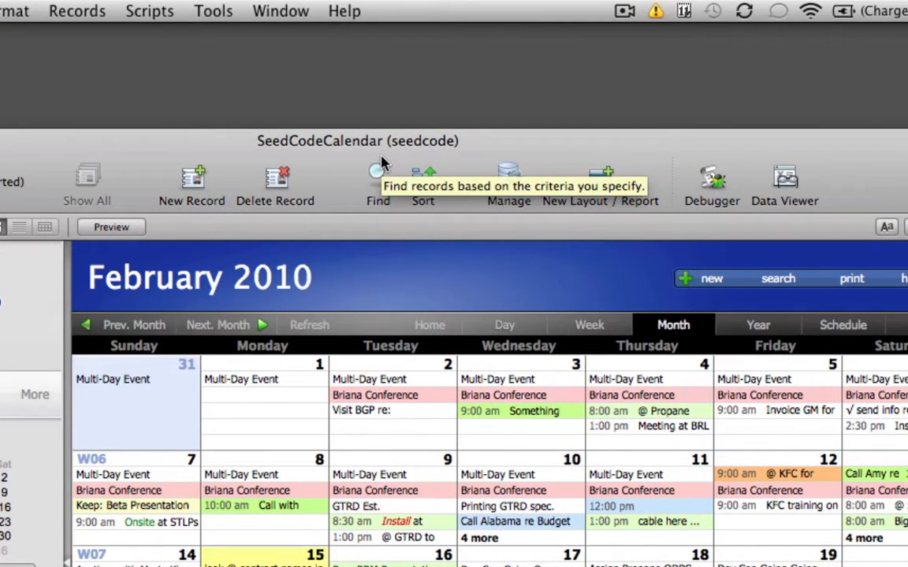
pyautogui.moveTo(451, 108)
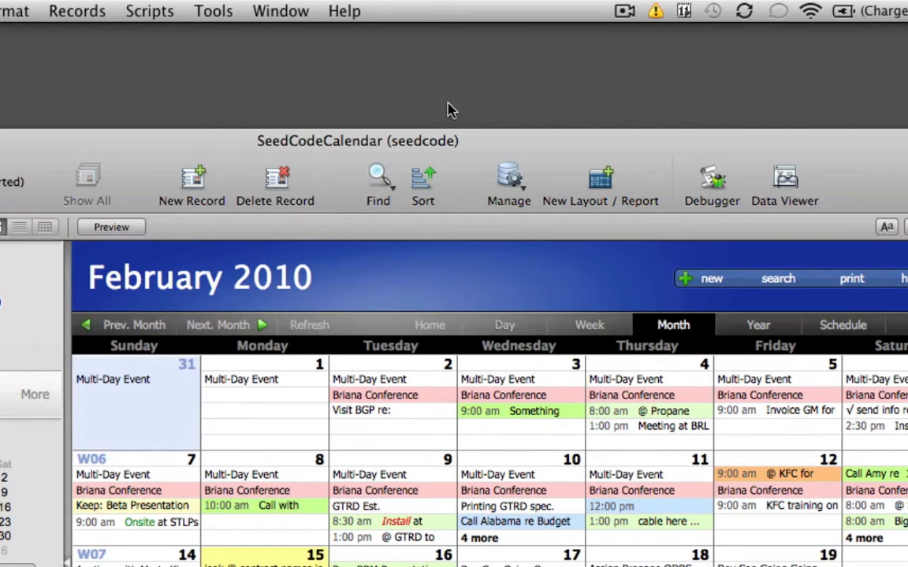
pyautogui.moveTo(439, 112)
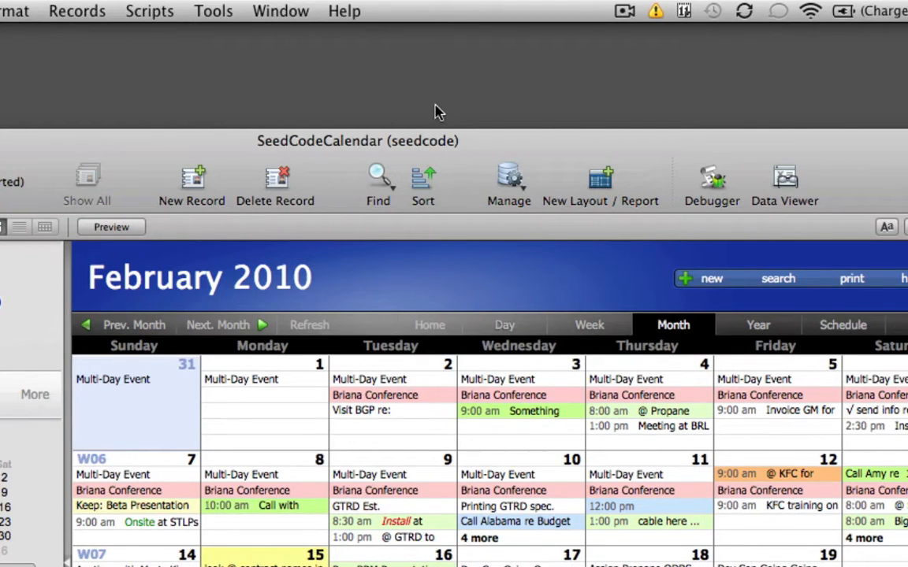
pyautogui.moveTo(745, 130)
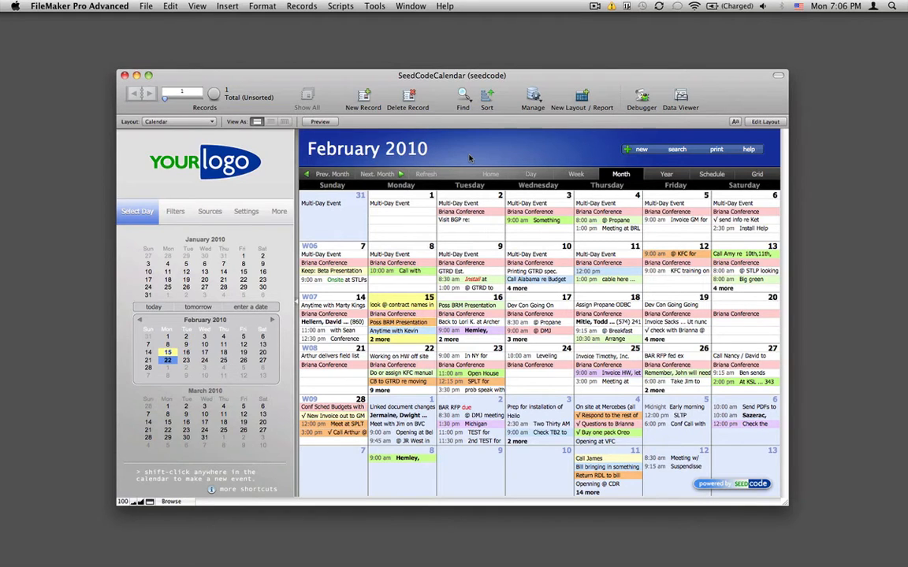
pyautogui.click(532, 96)
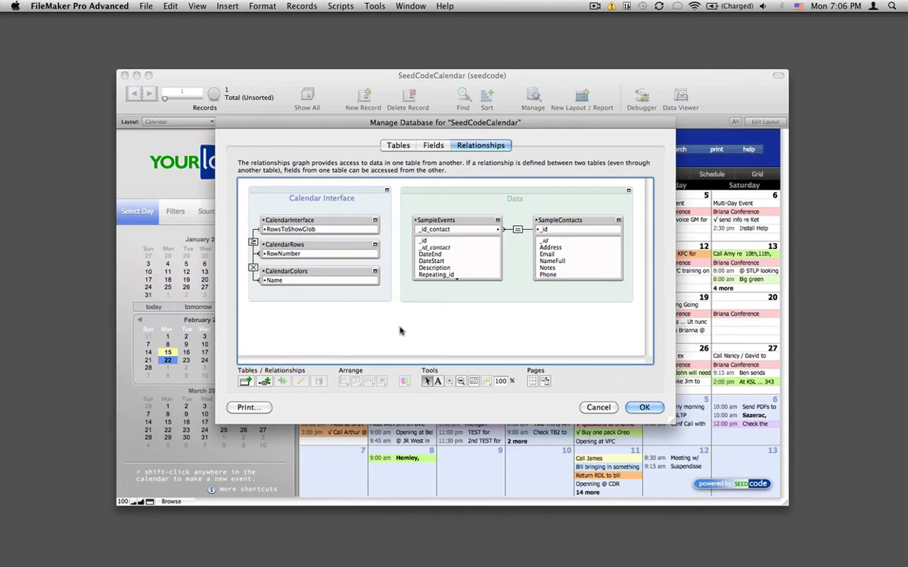
pyautogui.click(449, 246)
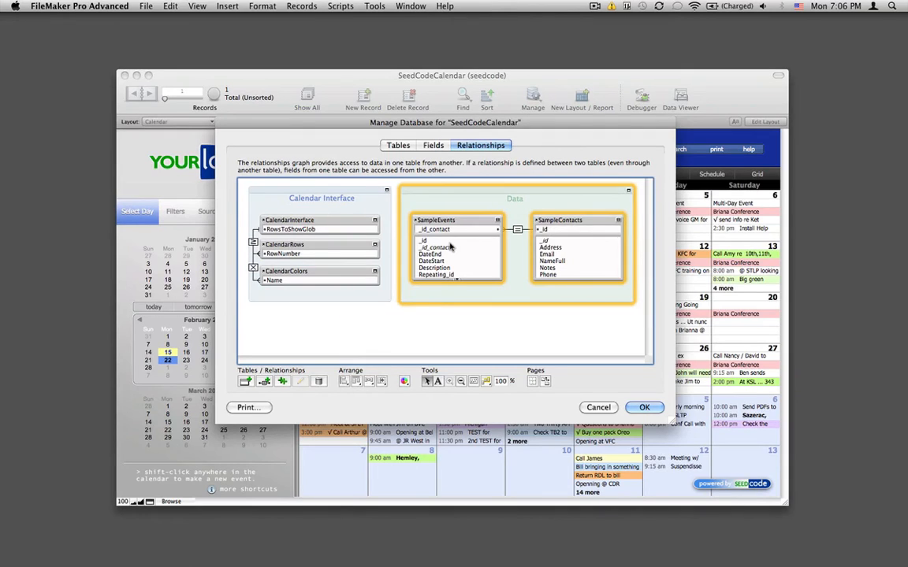
pyautogui.click(578, 248)
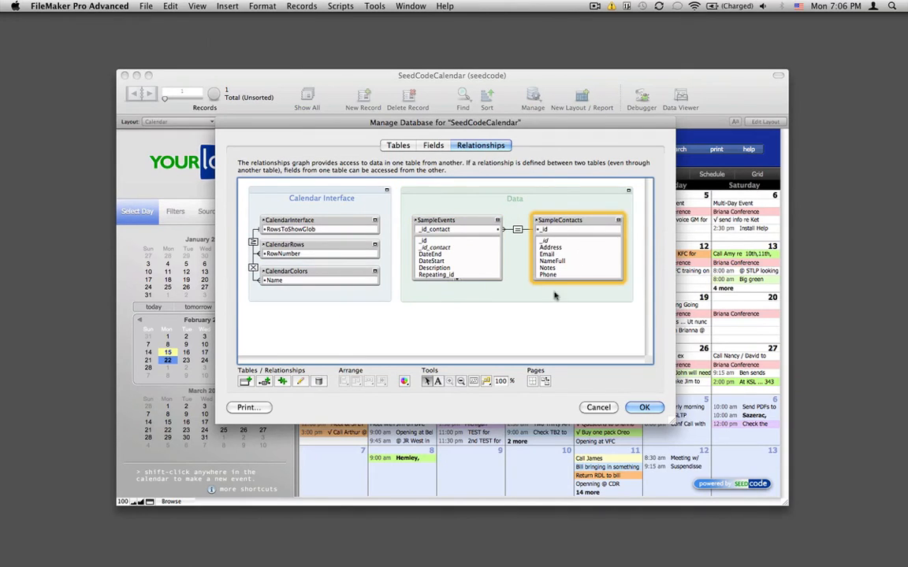
pyautogui.click(599, 408)
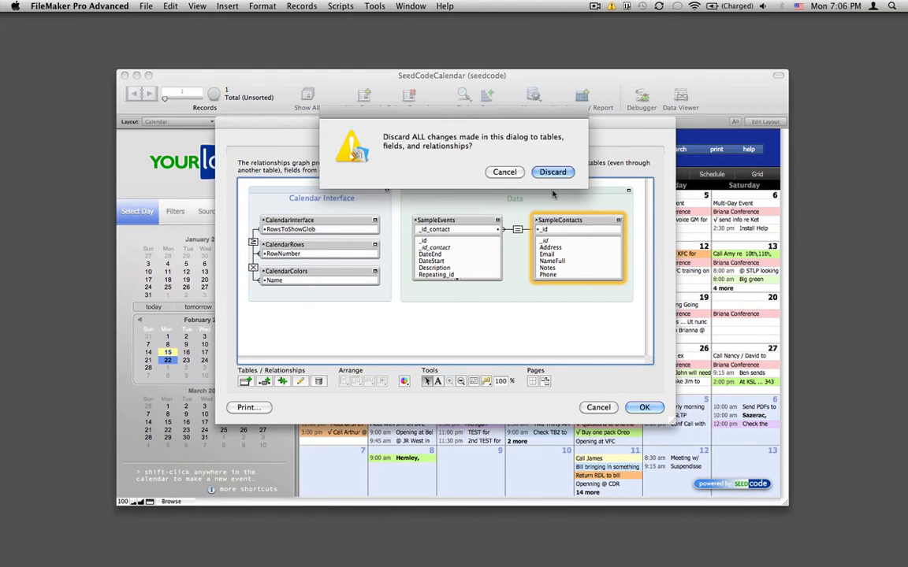
pyautogui.click(552, 172)
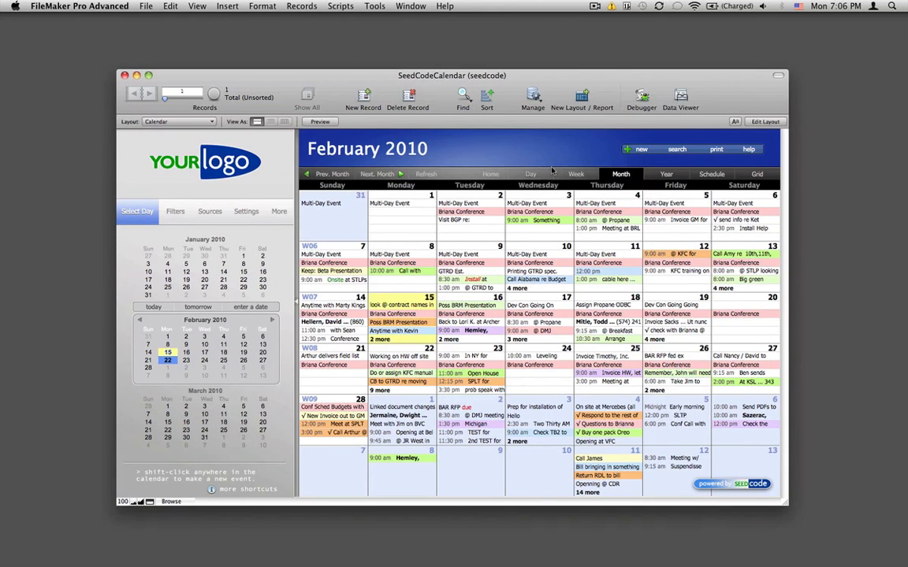